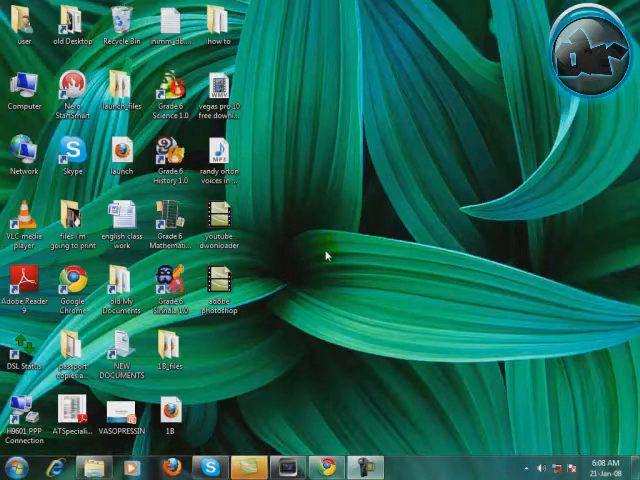
mouse_move(327, 258)
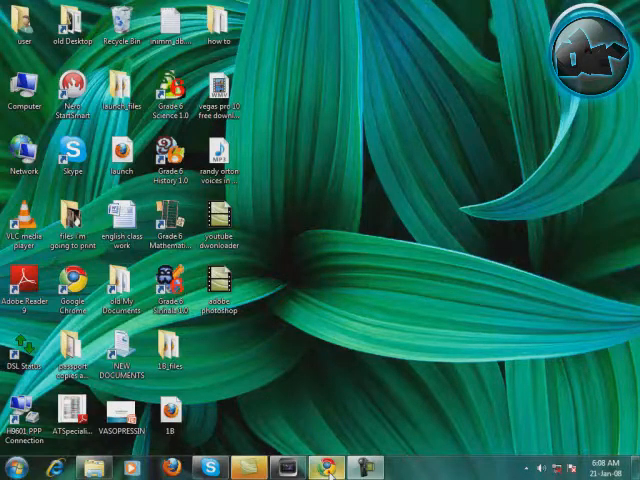